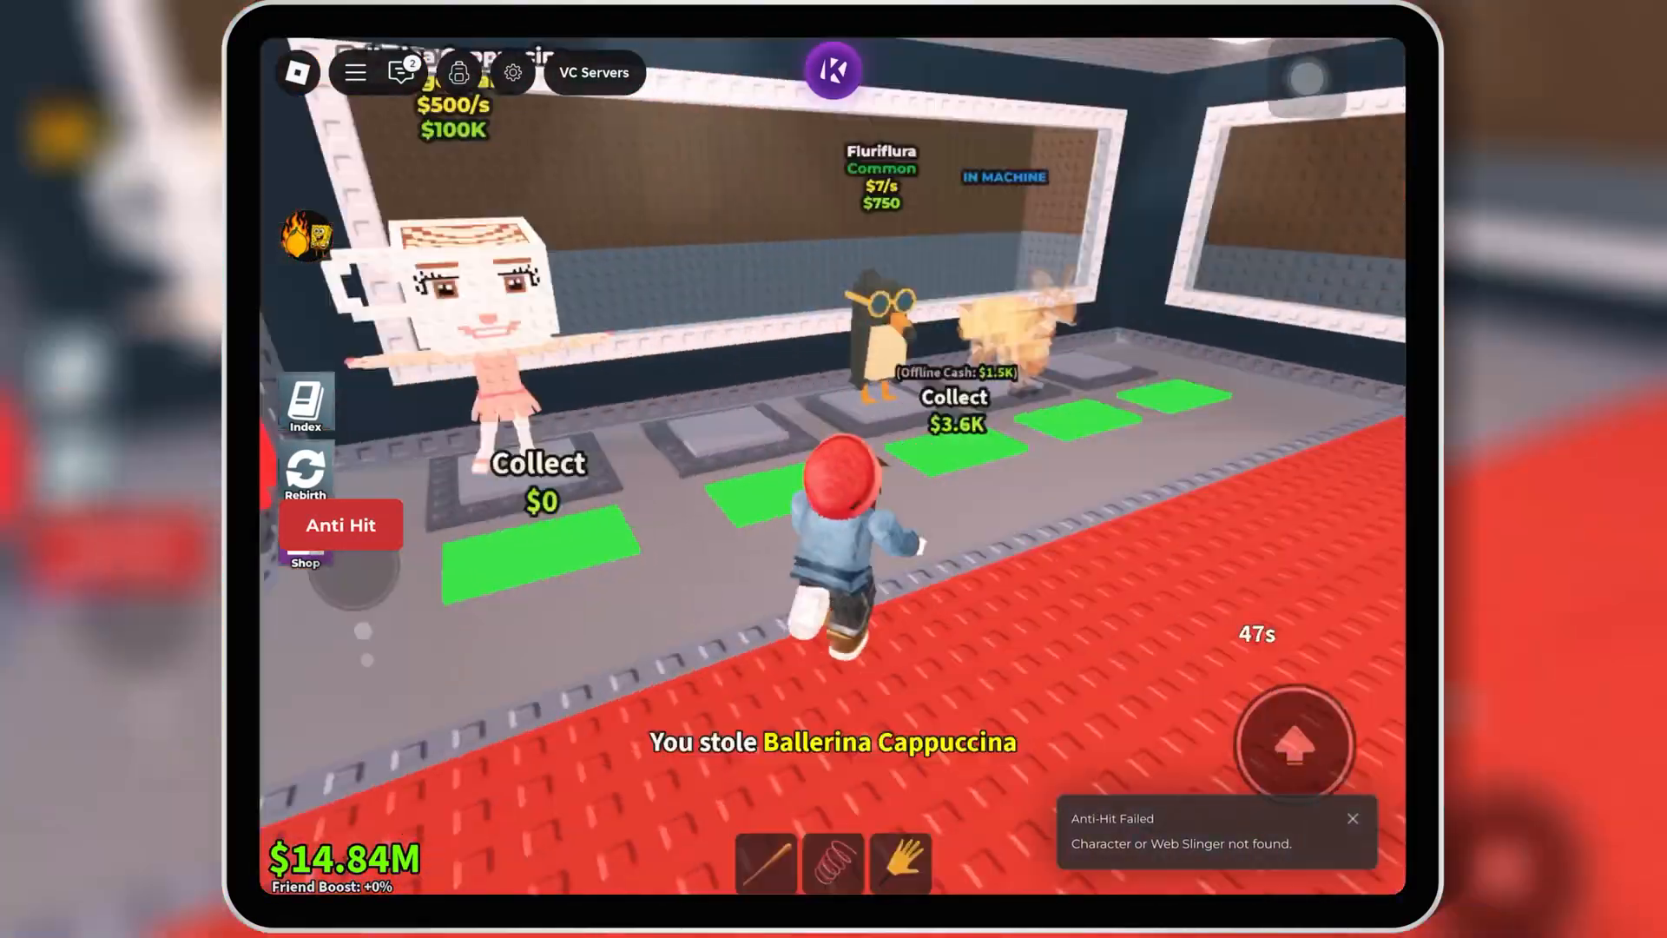
Look over the Krnl executor's script editor and settings, then close the executor and Lemon Hub windows.
click(831, 69)
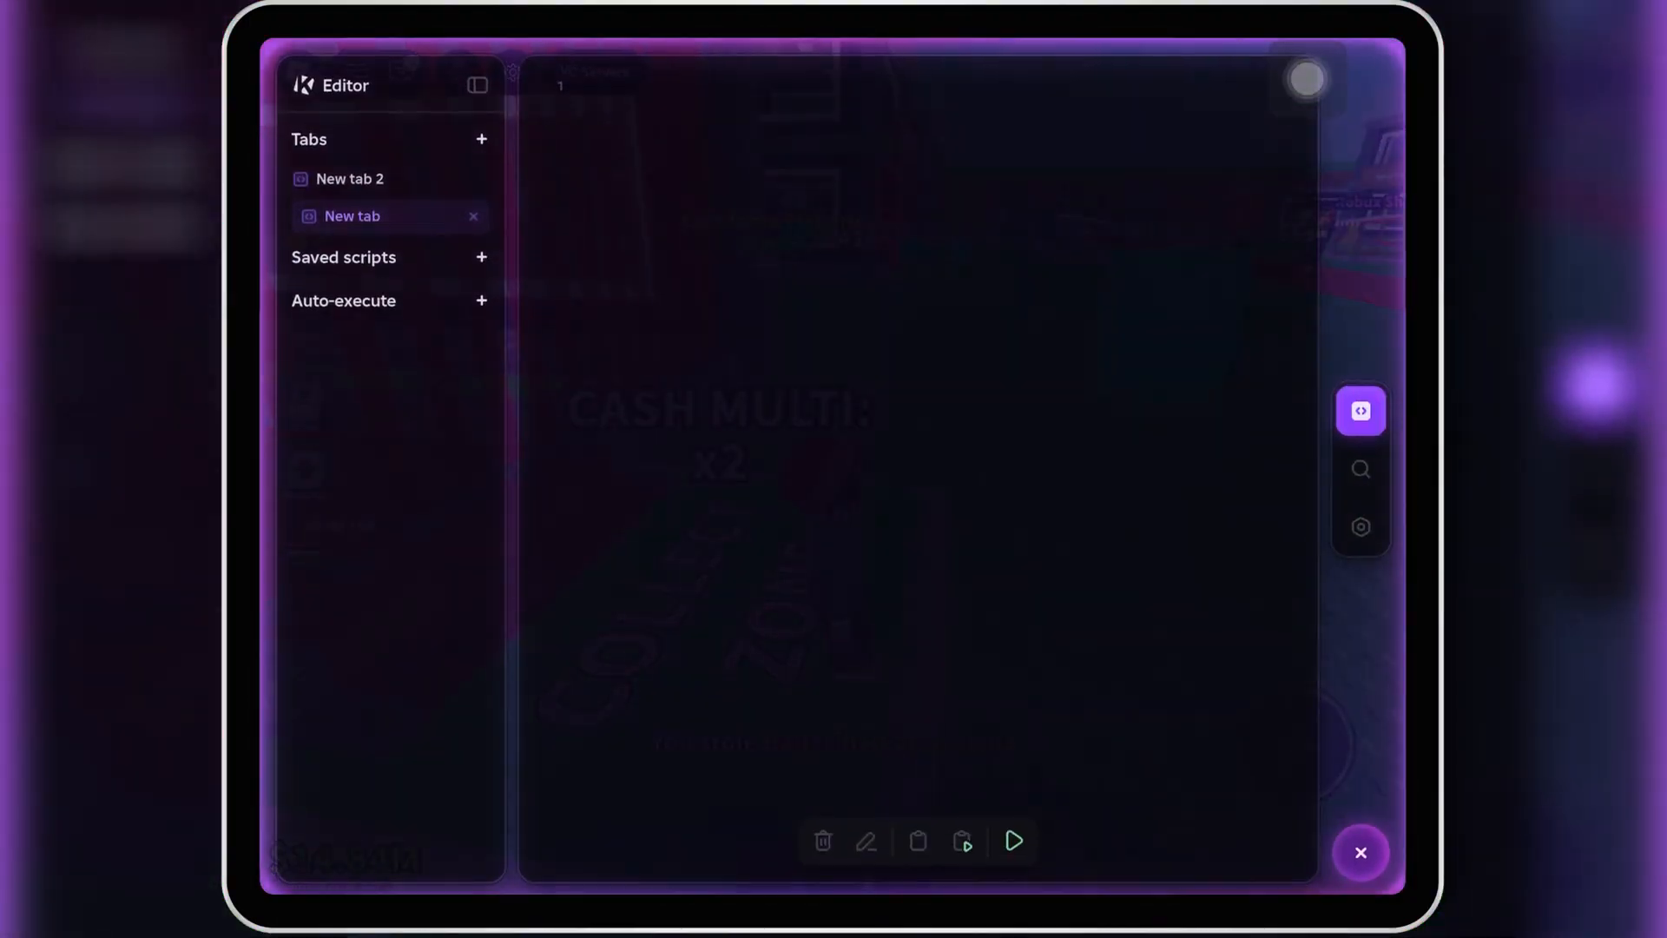
click(1359, 526)
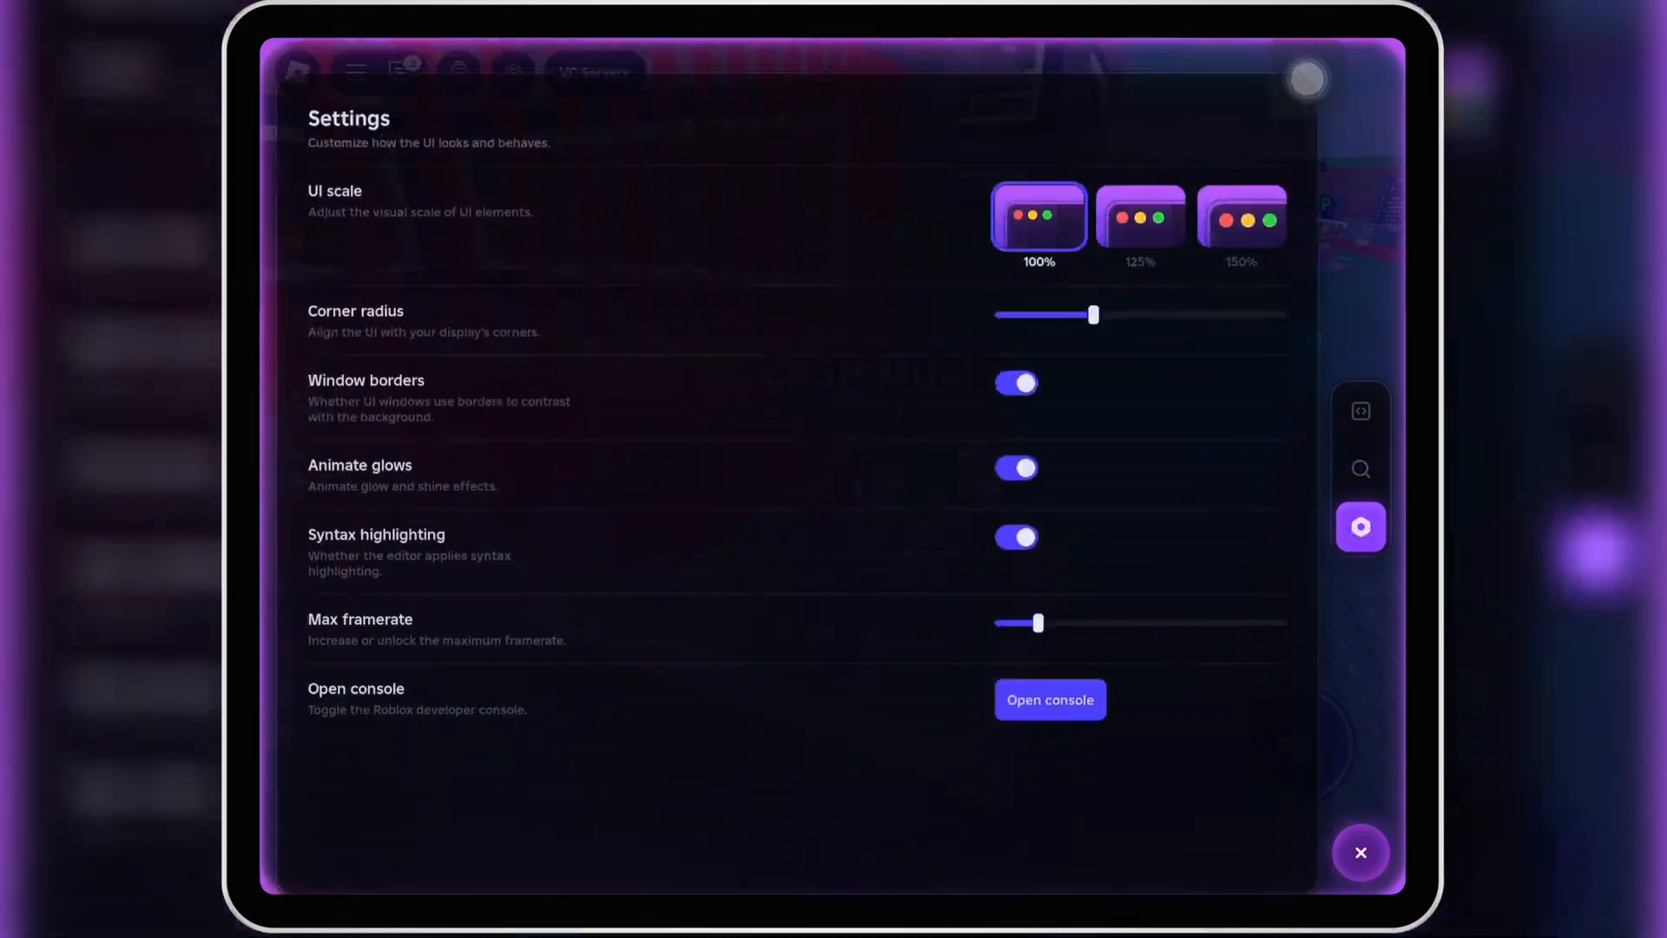
click(1359, 850)
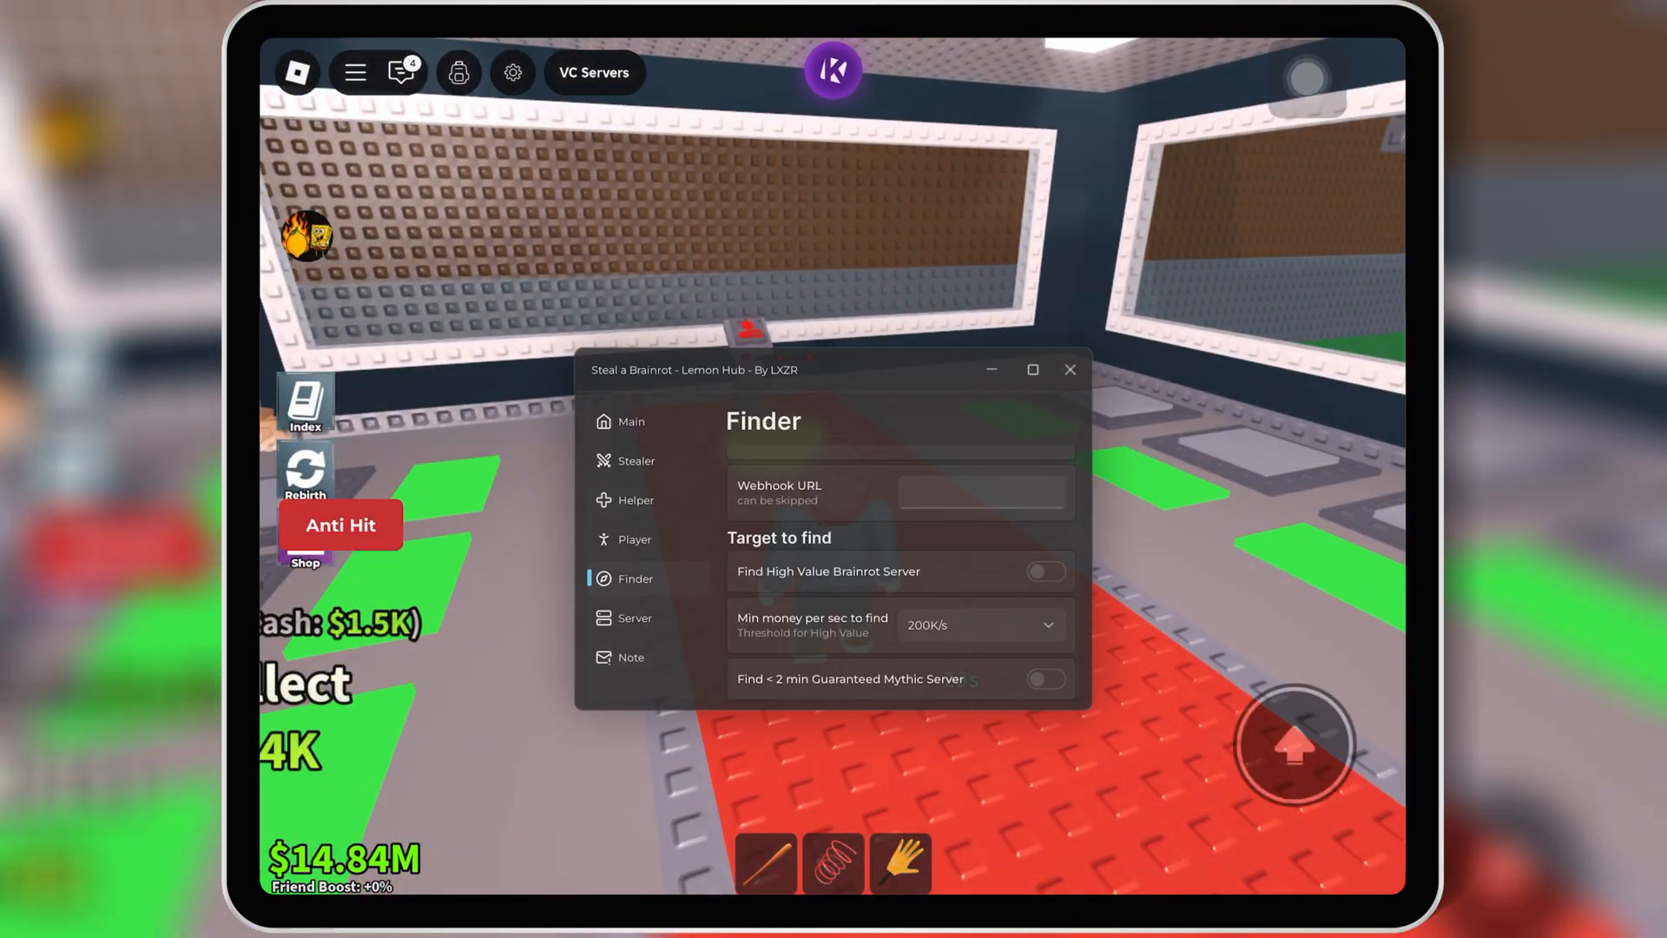
click(1070, 368)
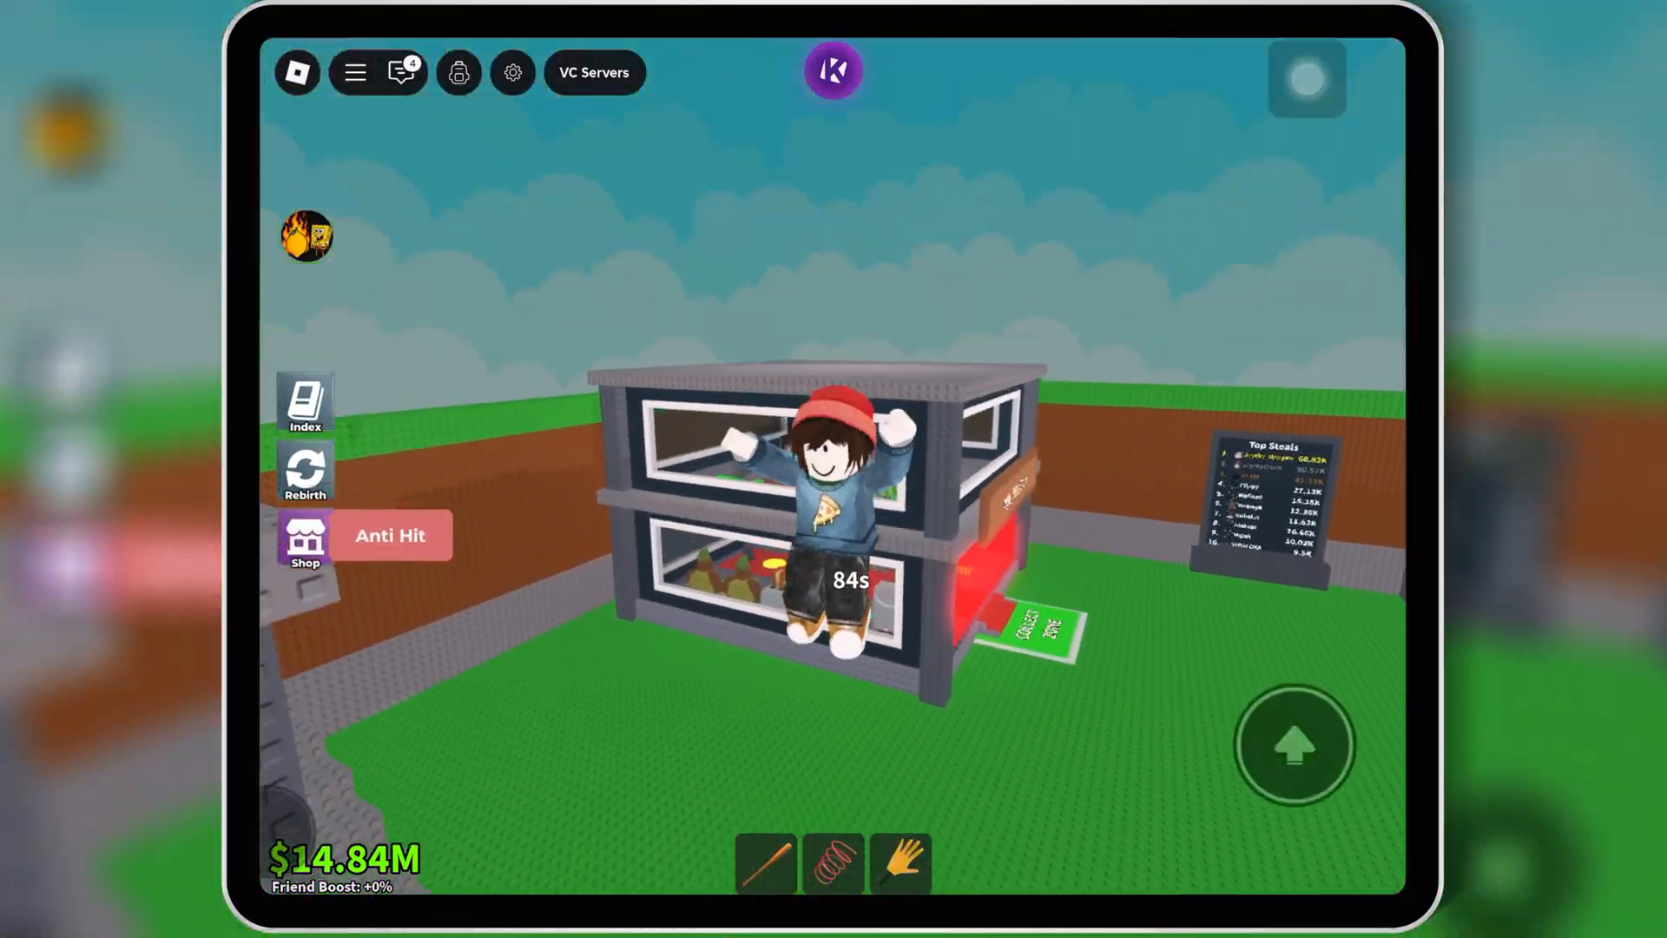
click(391, 535)
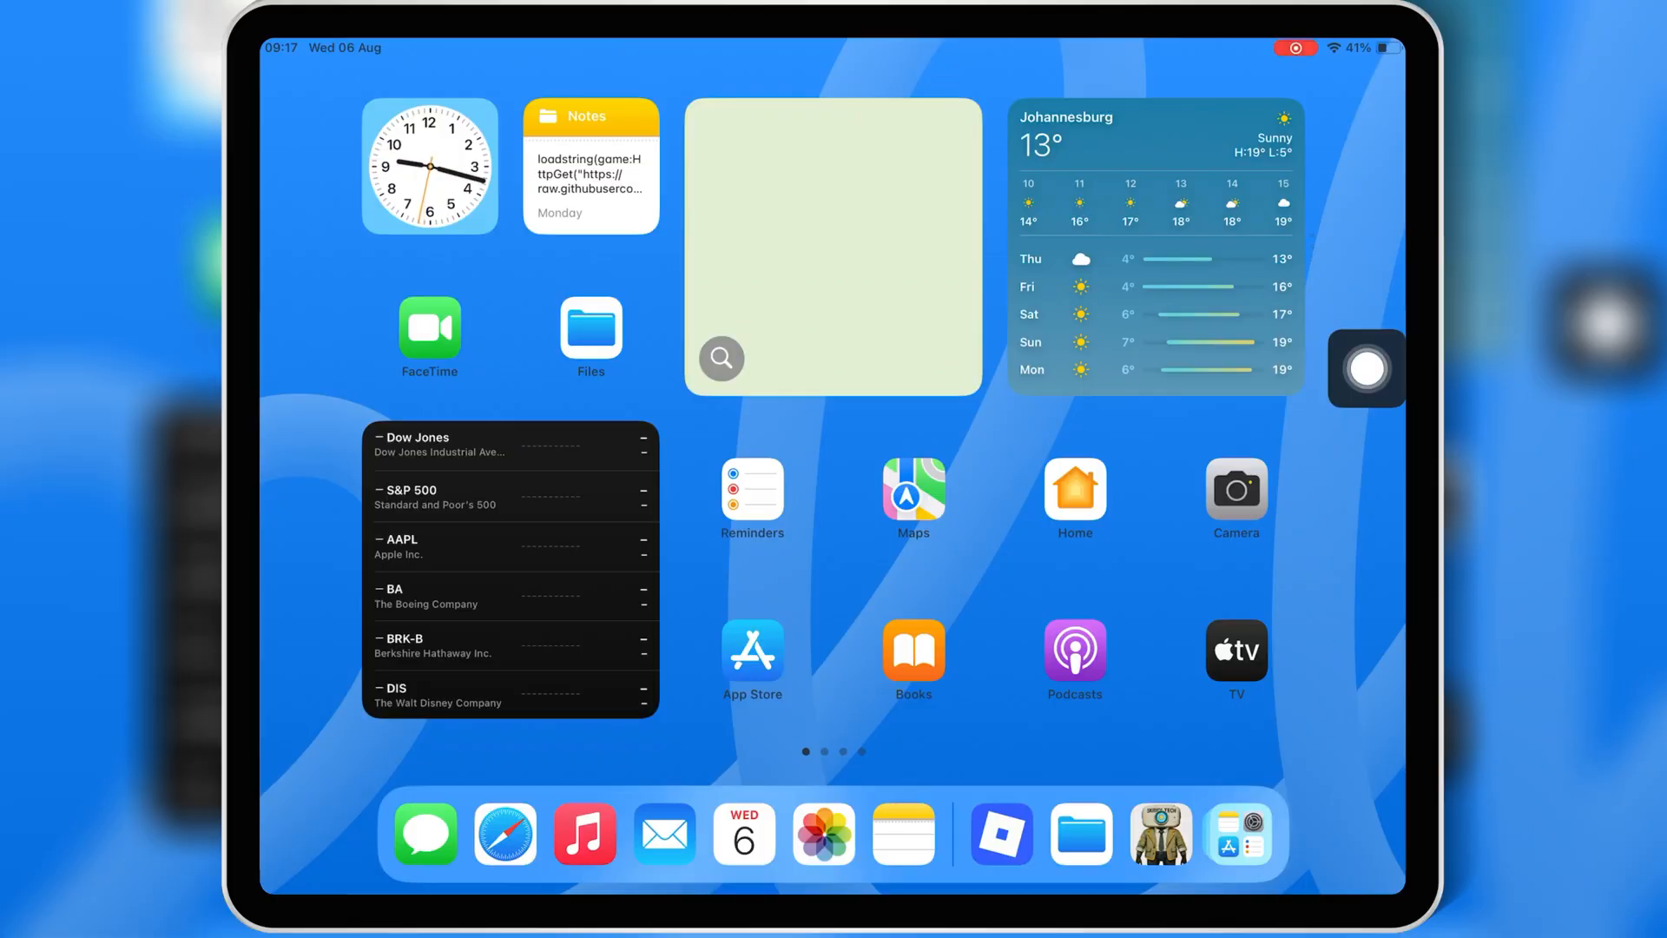
Reach the second Home Screen page and launch eSign to its file list.
click(590, 325)
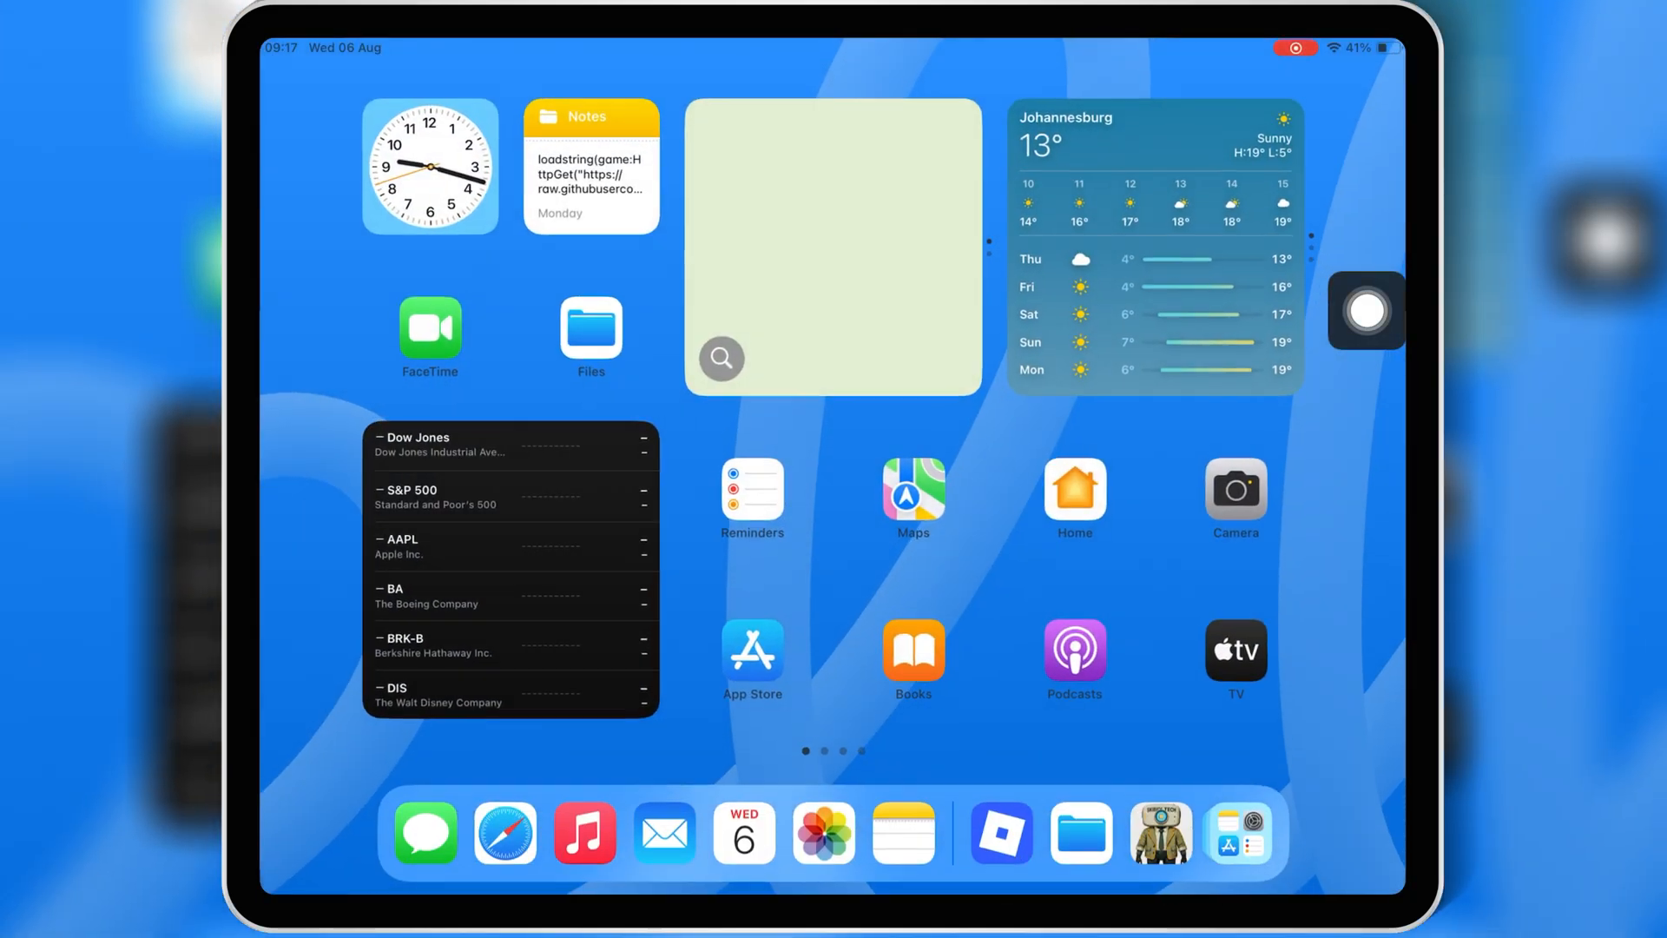
scroll(left, 3)
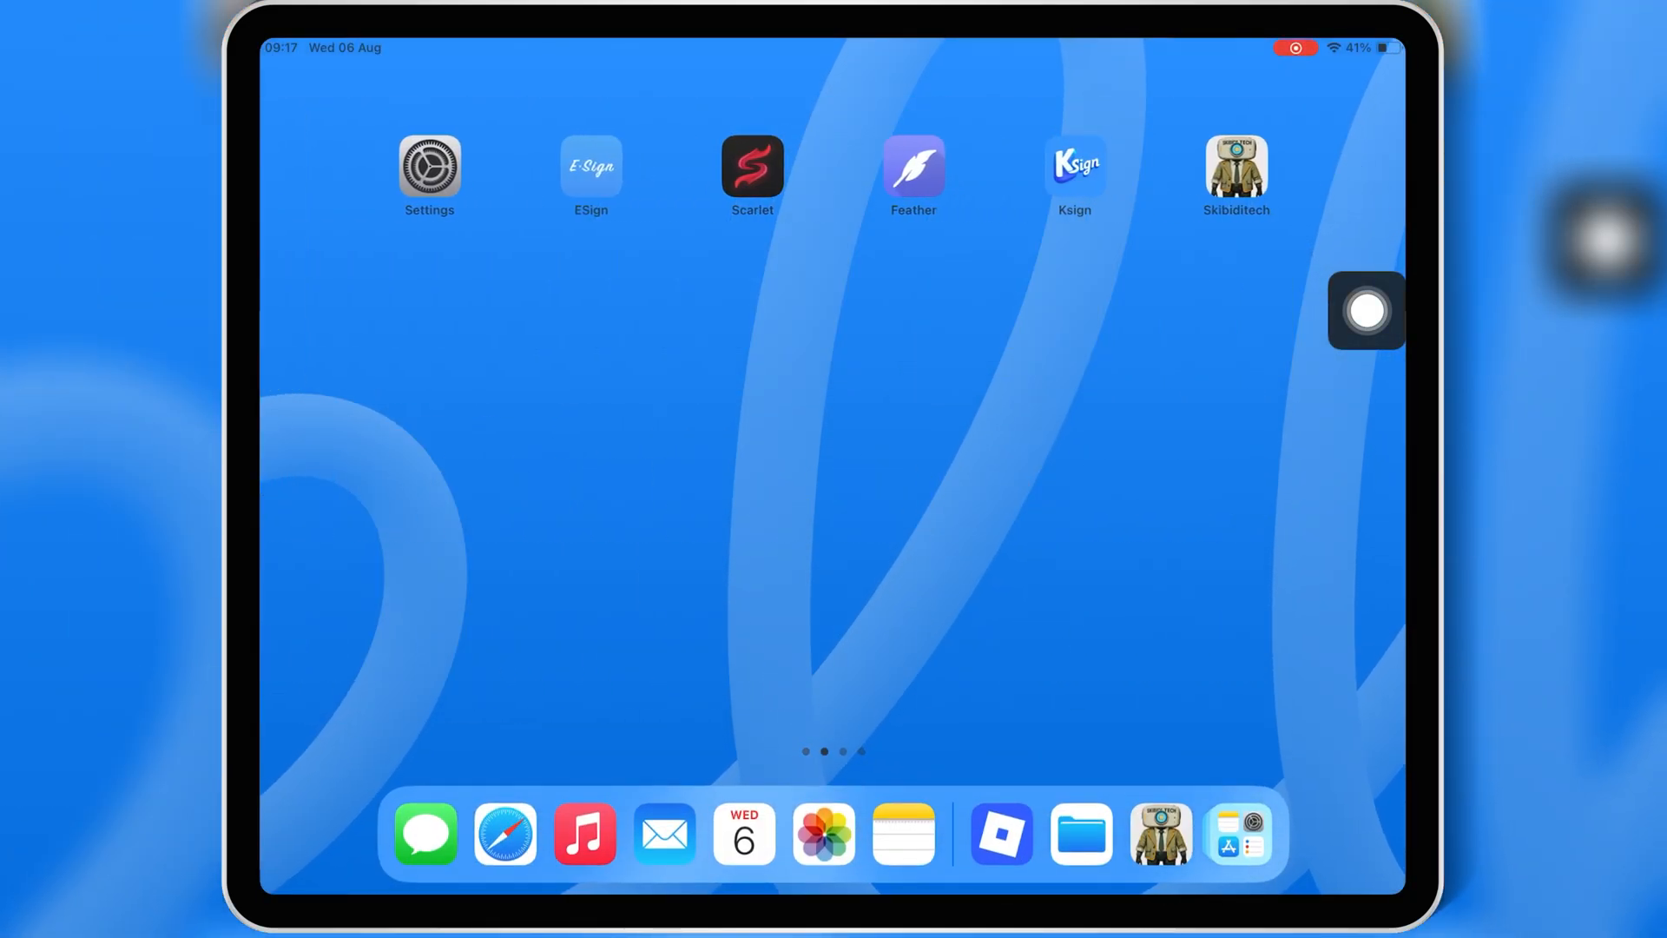
click(590, 166)
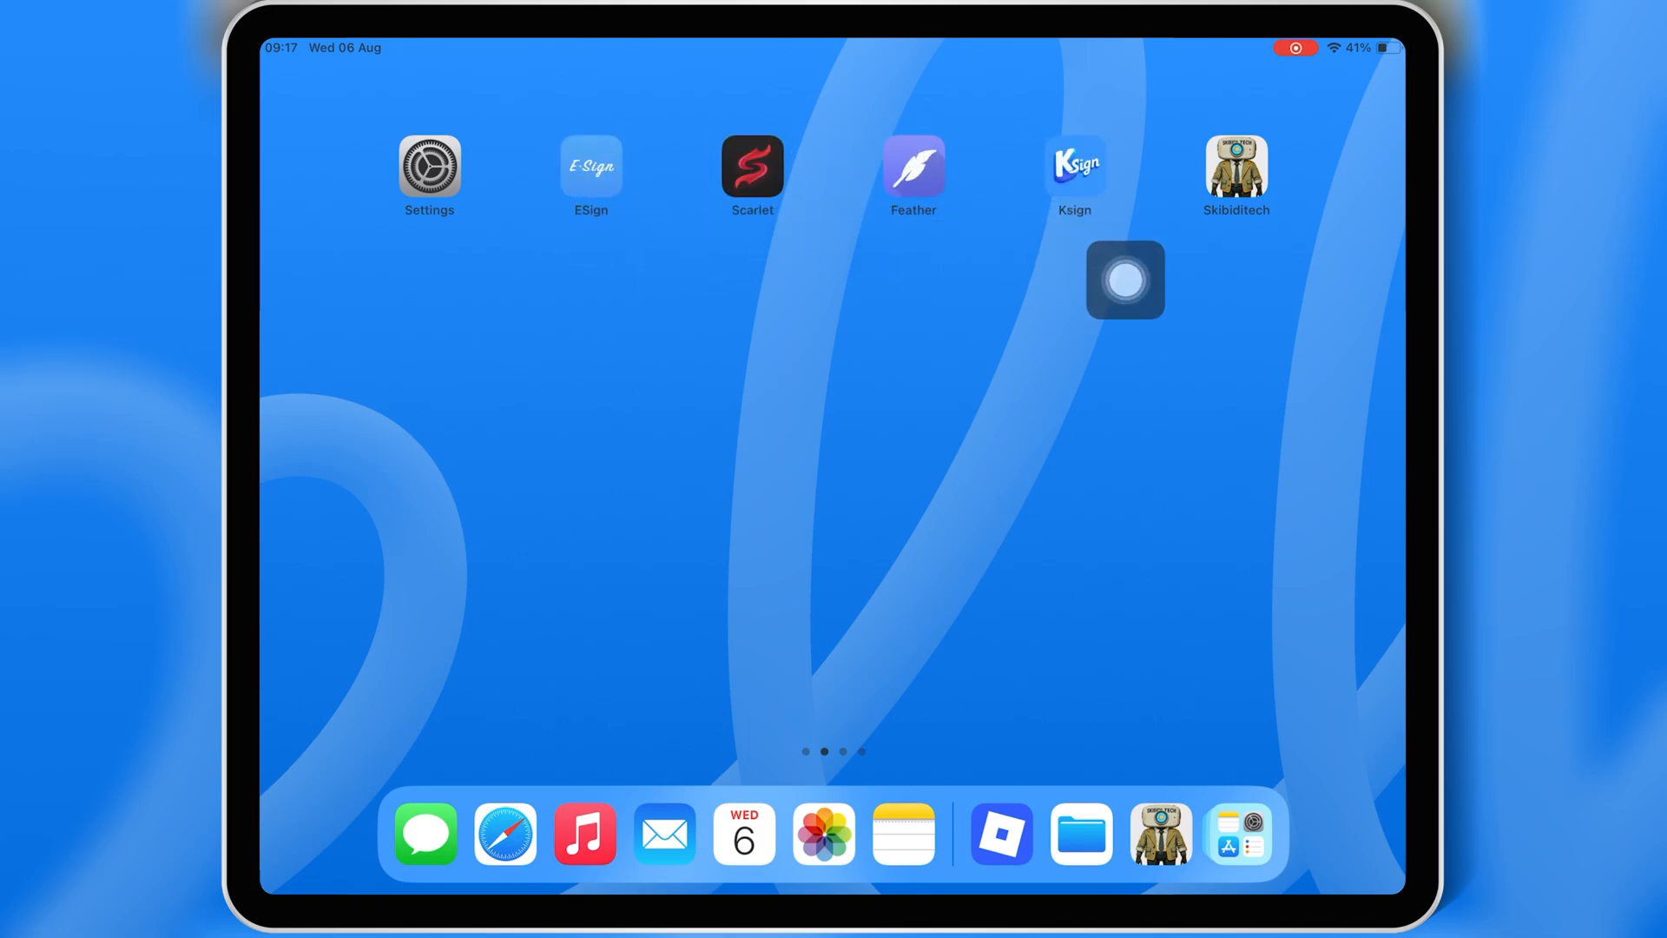
click(1234, 166)
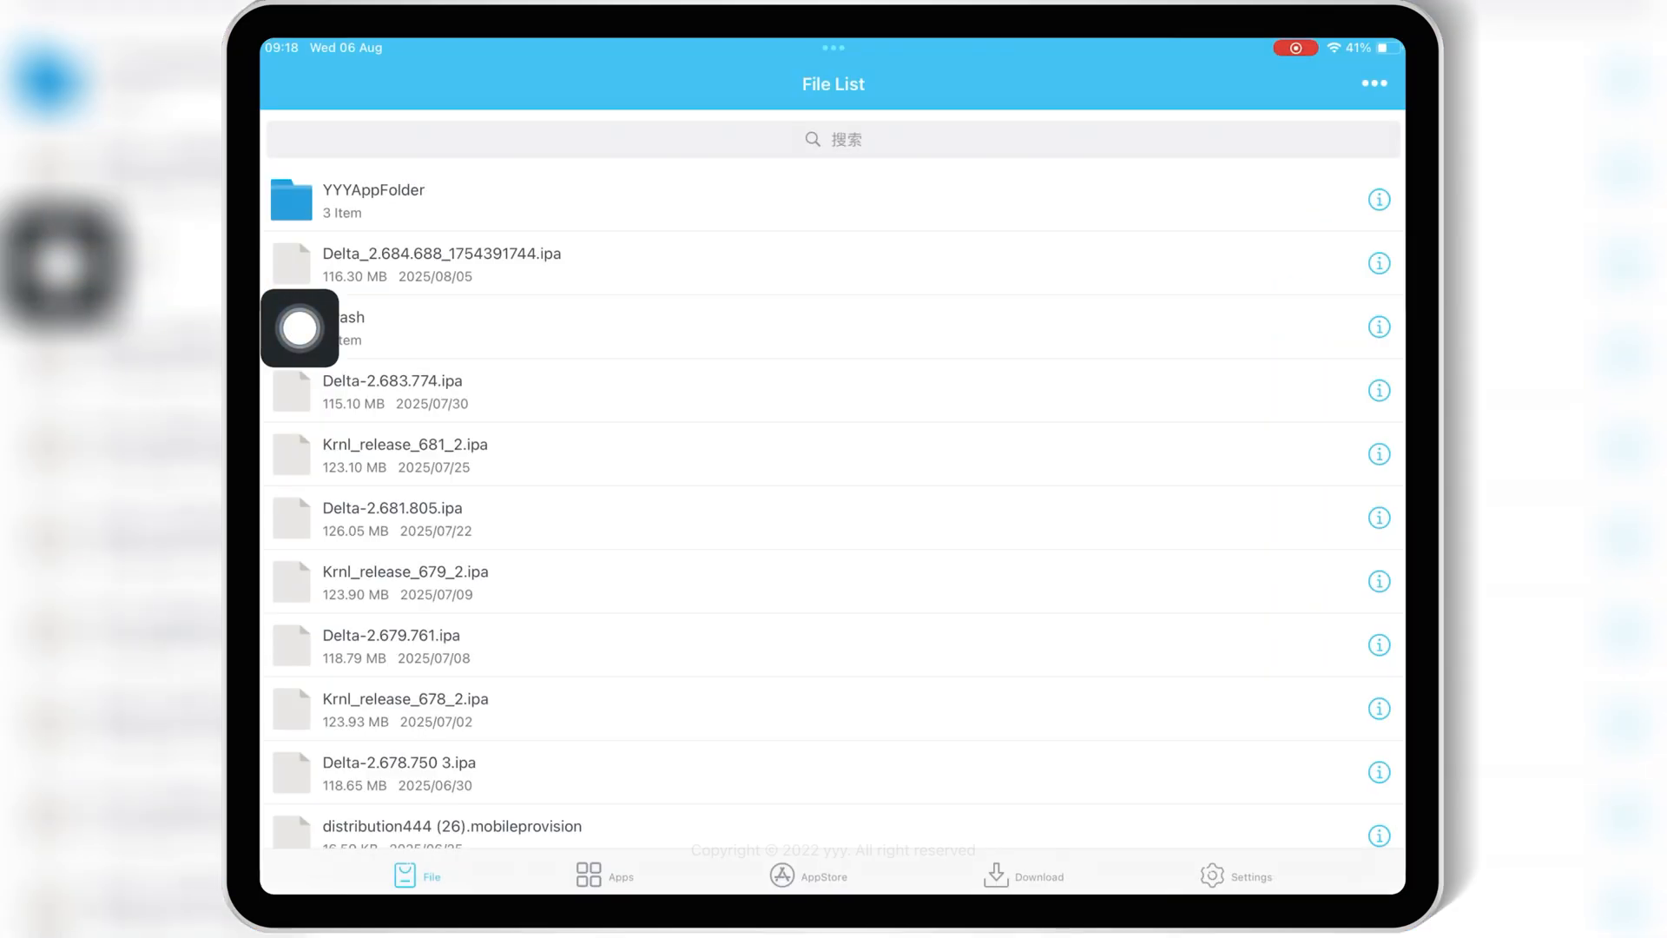
Import Krnl_release_684.ipa from Downloads into eSign's file list via the ••• menu.
click(1374, 83)
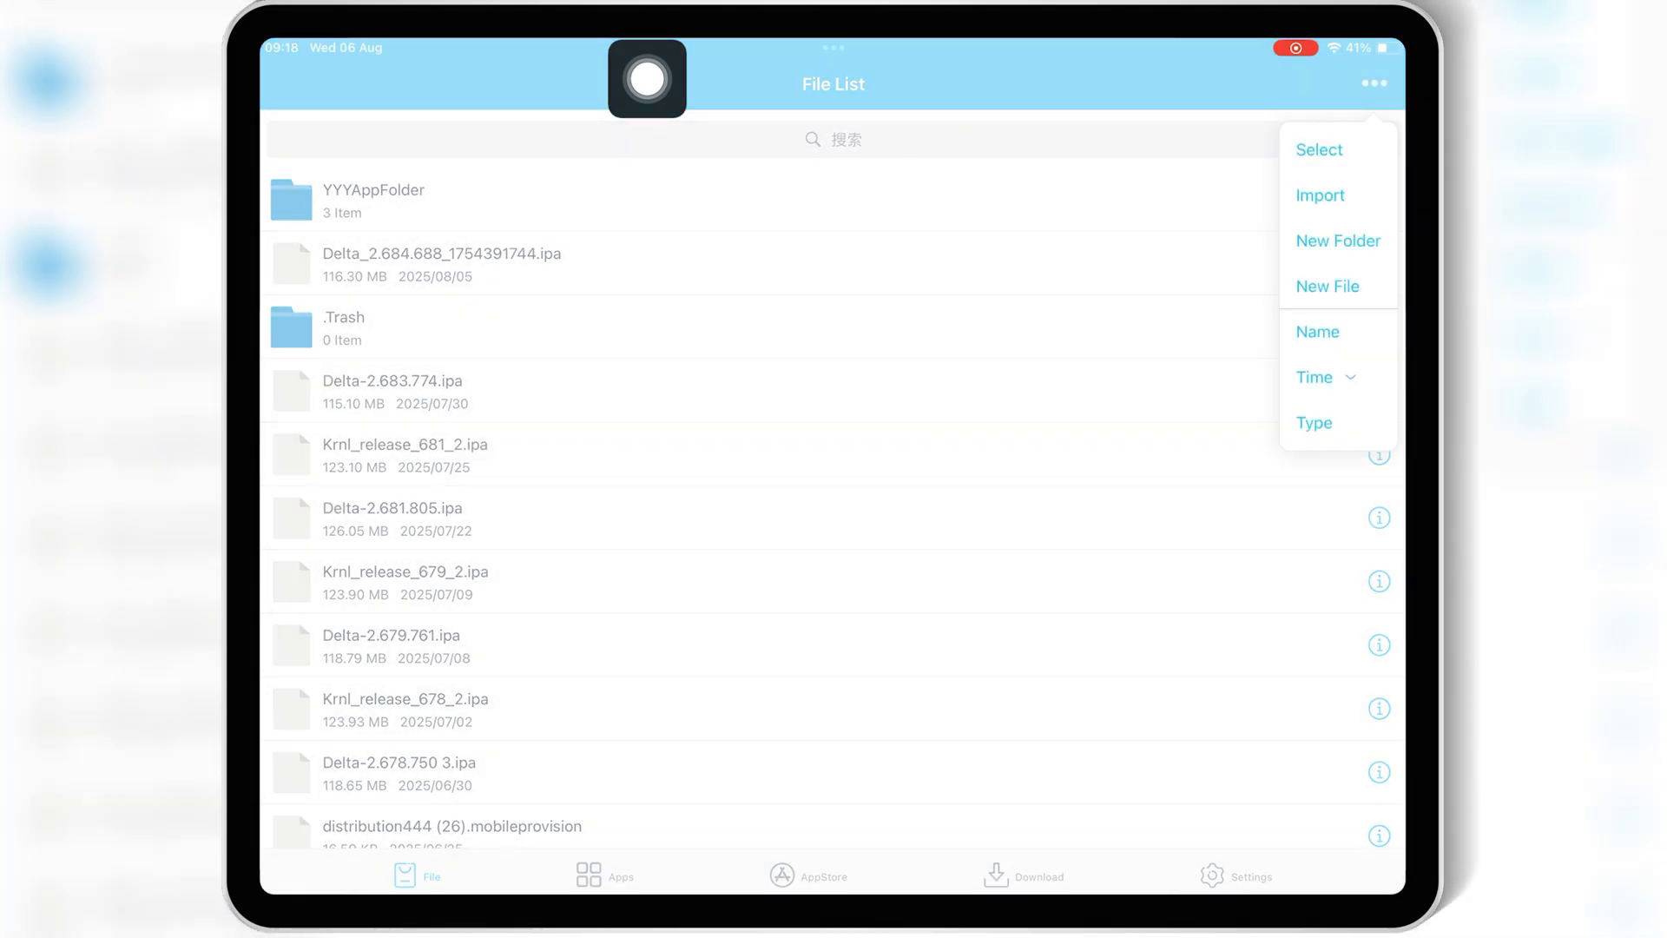
click(1320, 194)
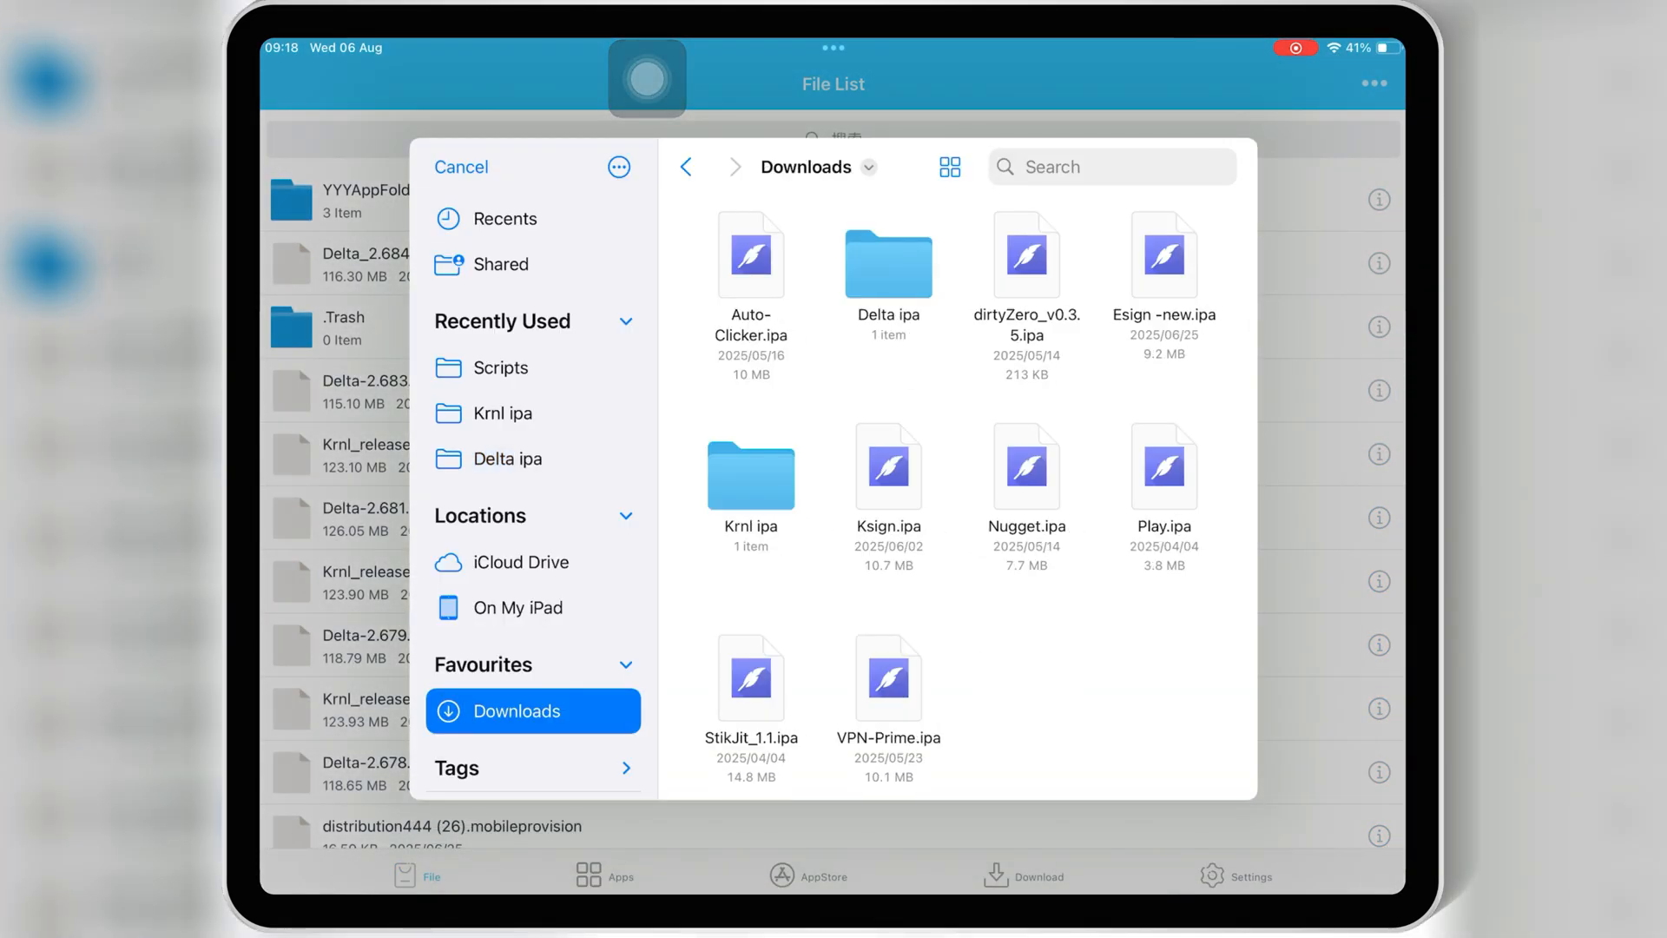
click(461, 167)
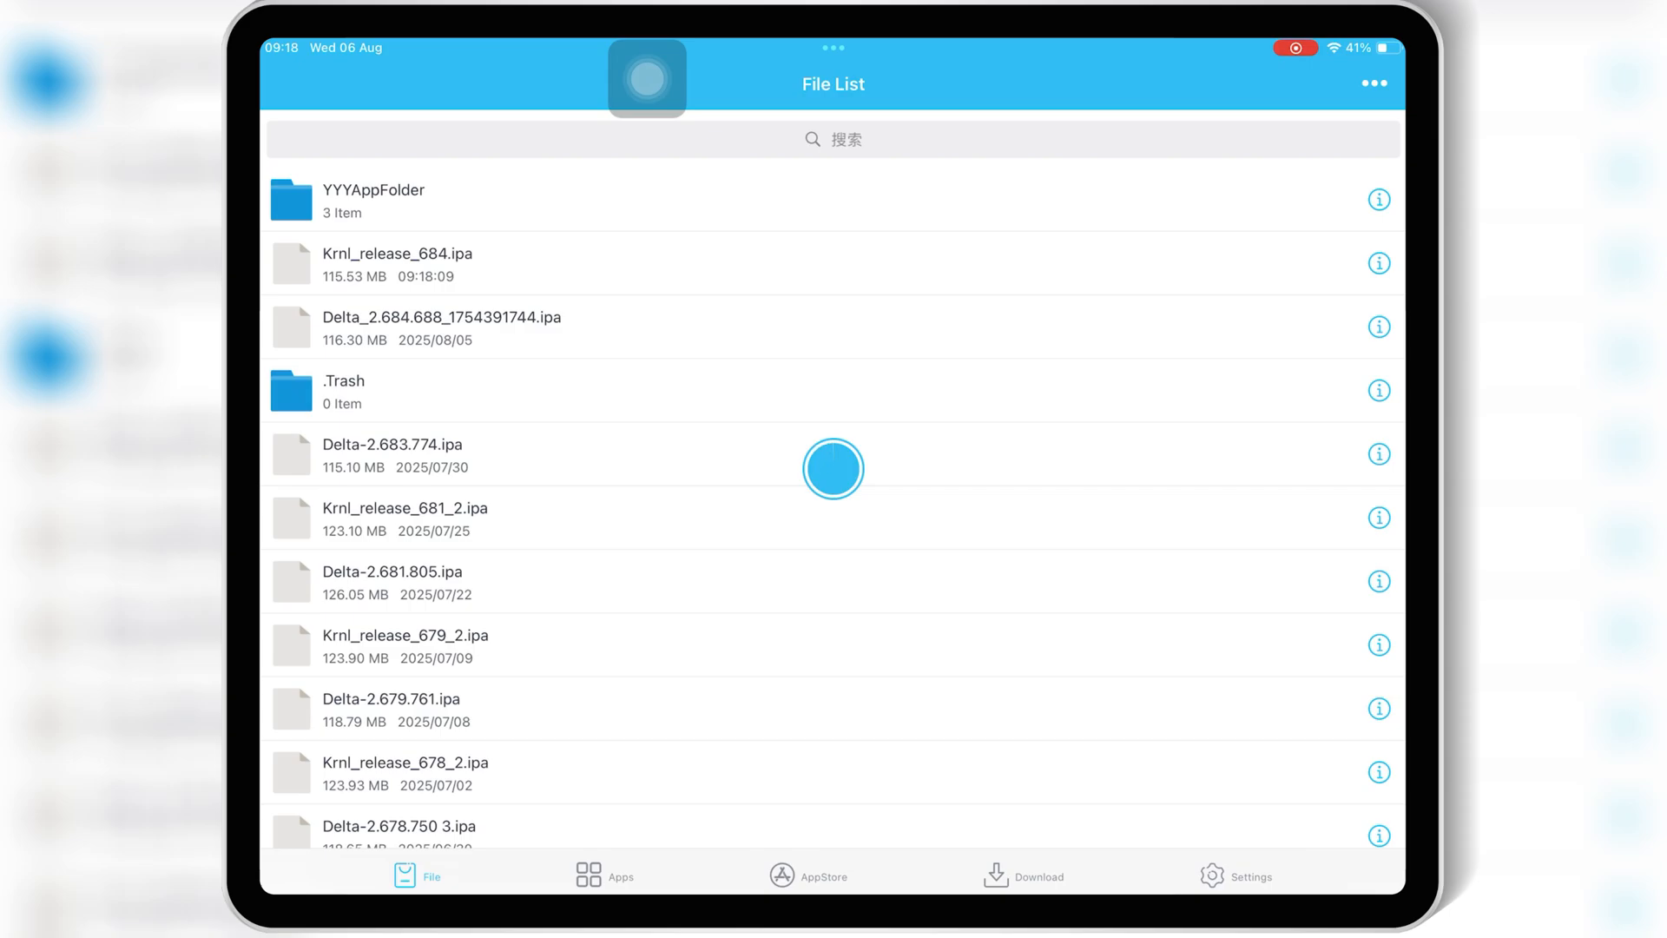
Sign the imported Krnl 2.684.688 app with Signature and confirm its installation.
click(604, 873)
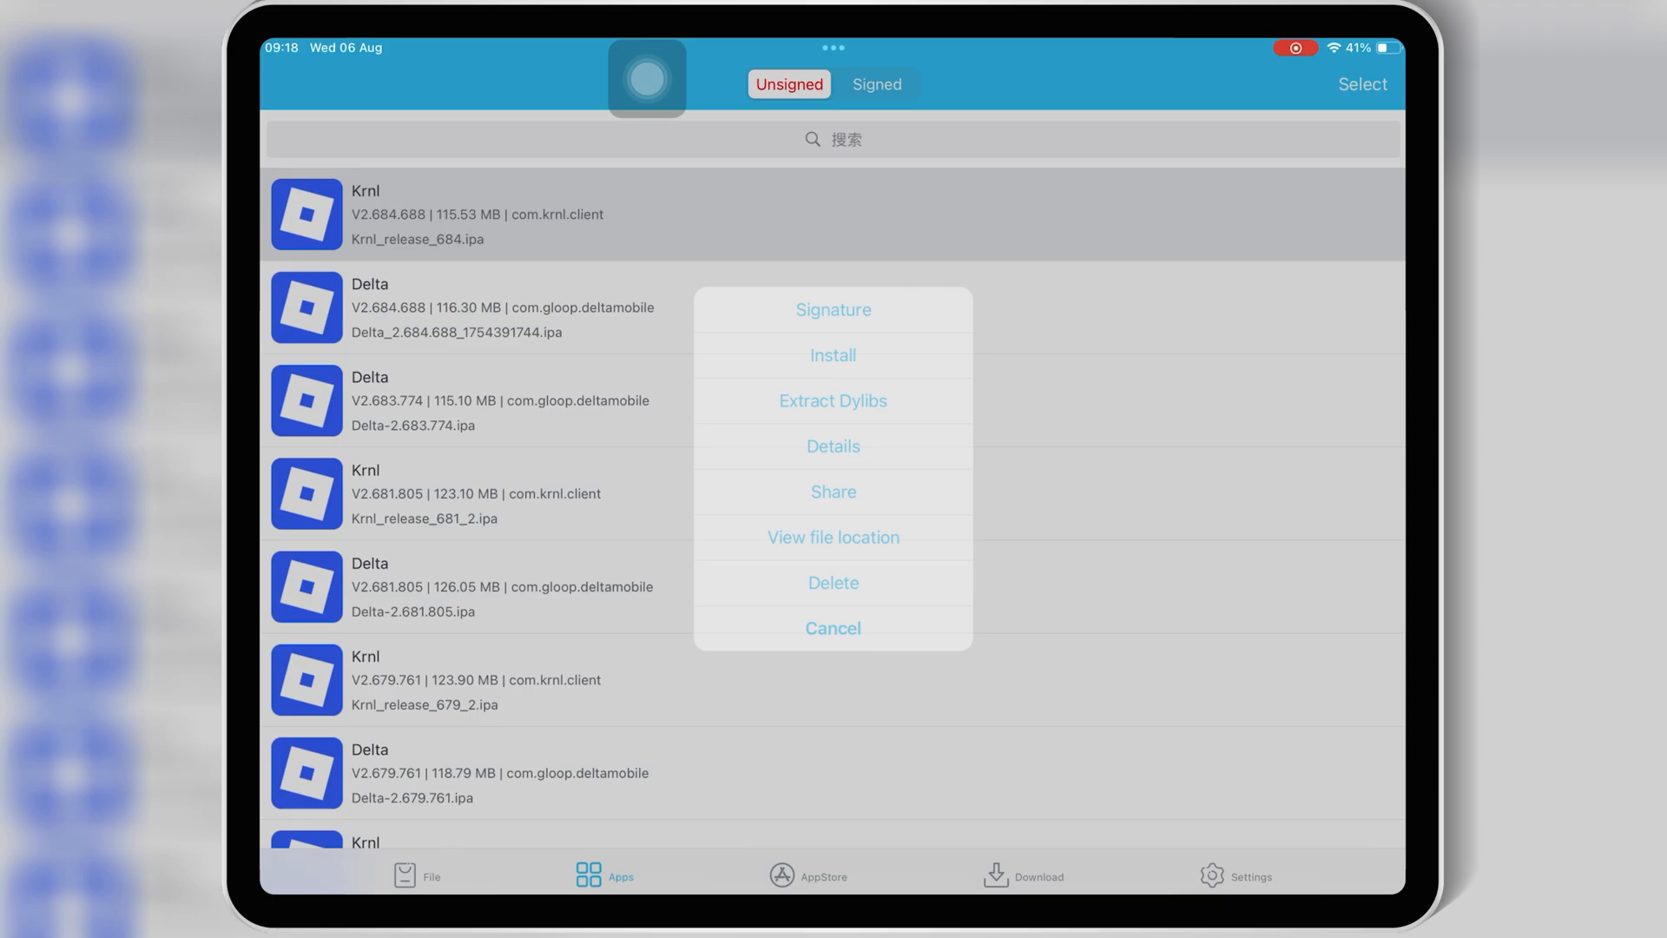
click(834, 309)
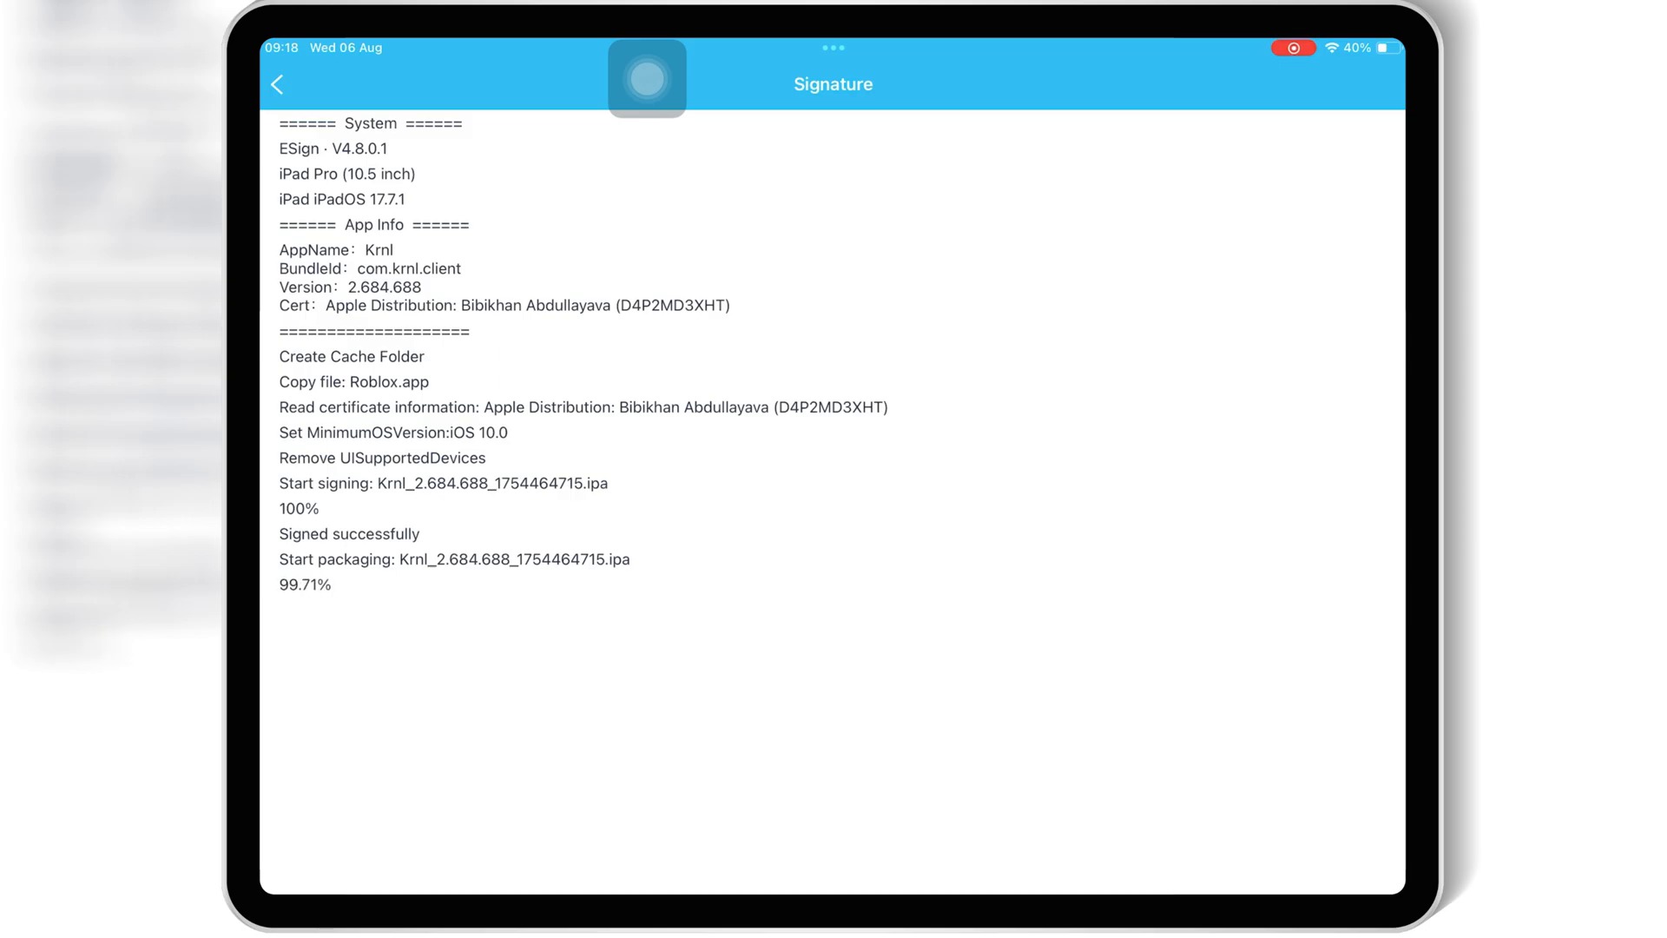
click(560, 863)
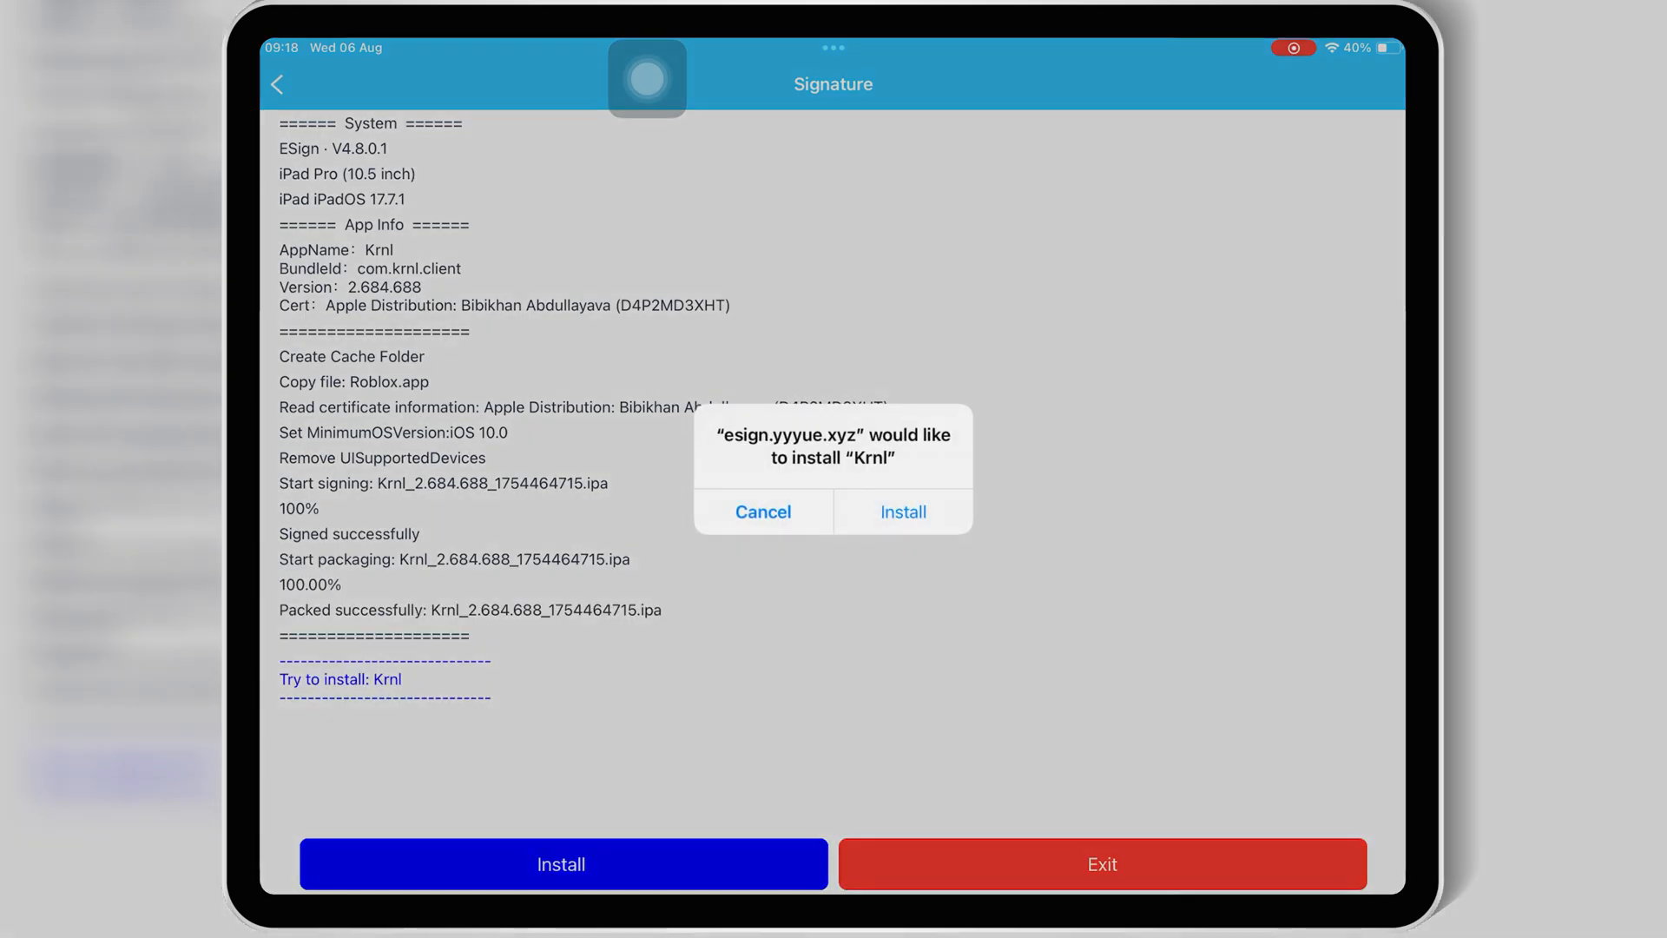
click(902, 511)
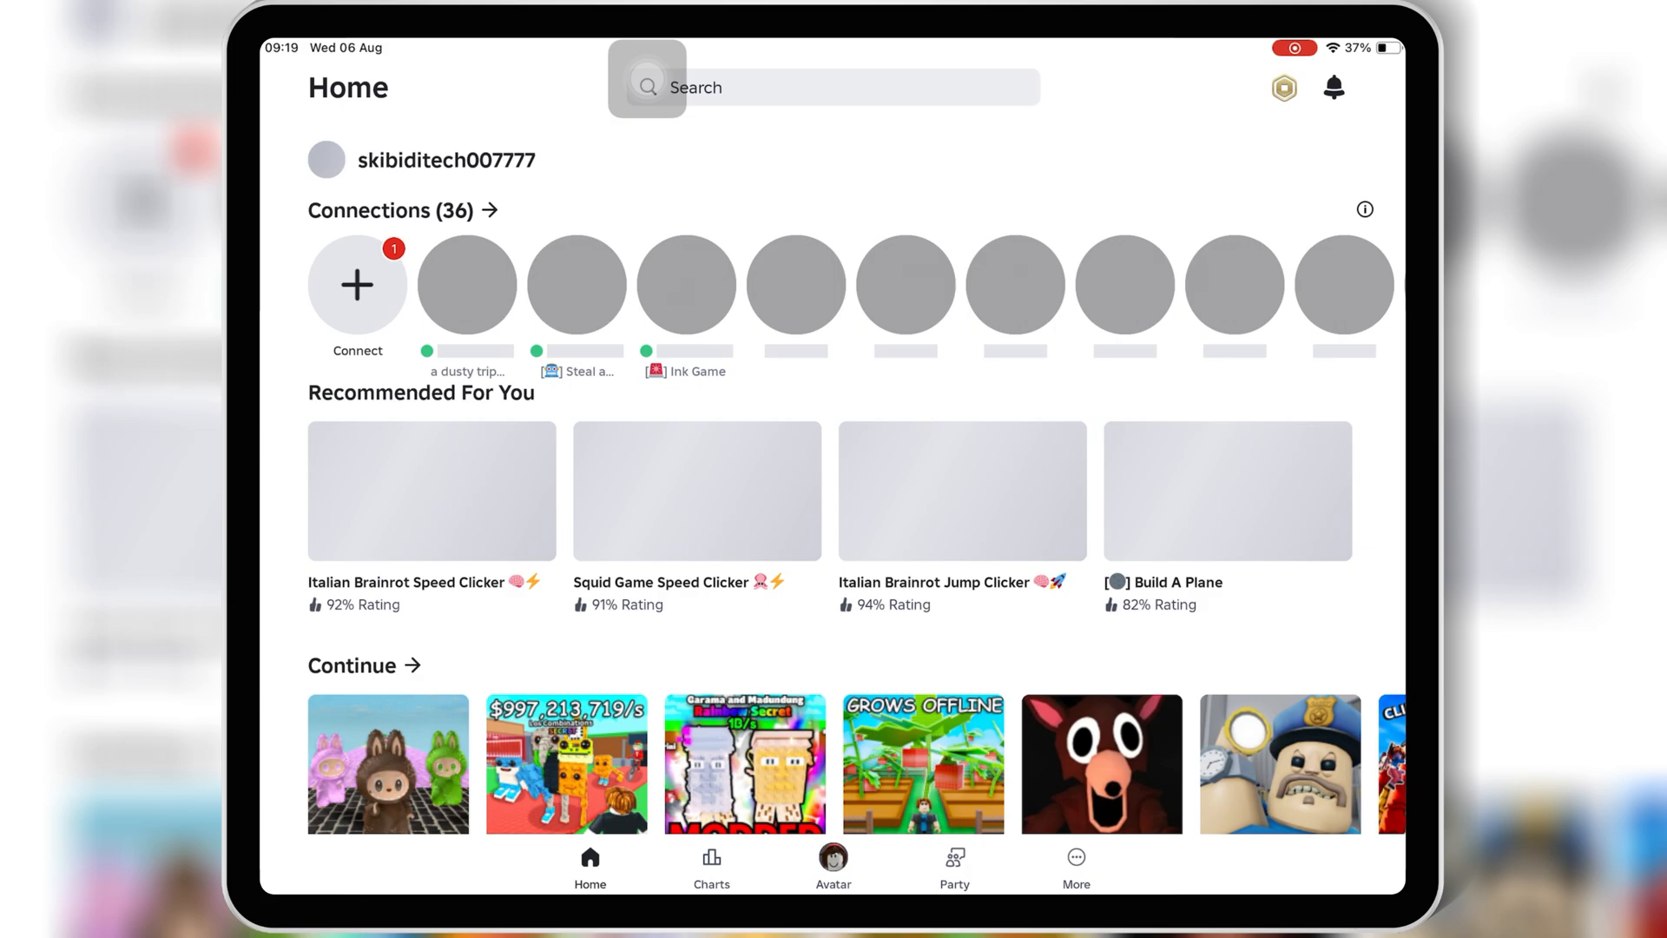
Join Steal a Brainrot, choose LootLabs in the Welcome to Krnl dialog and copy the Get key link.
scroll(down, 3)
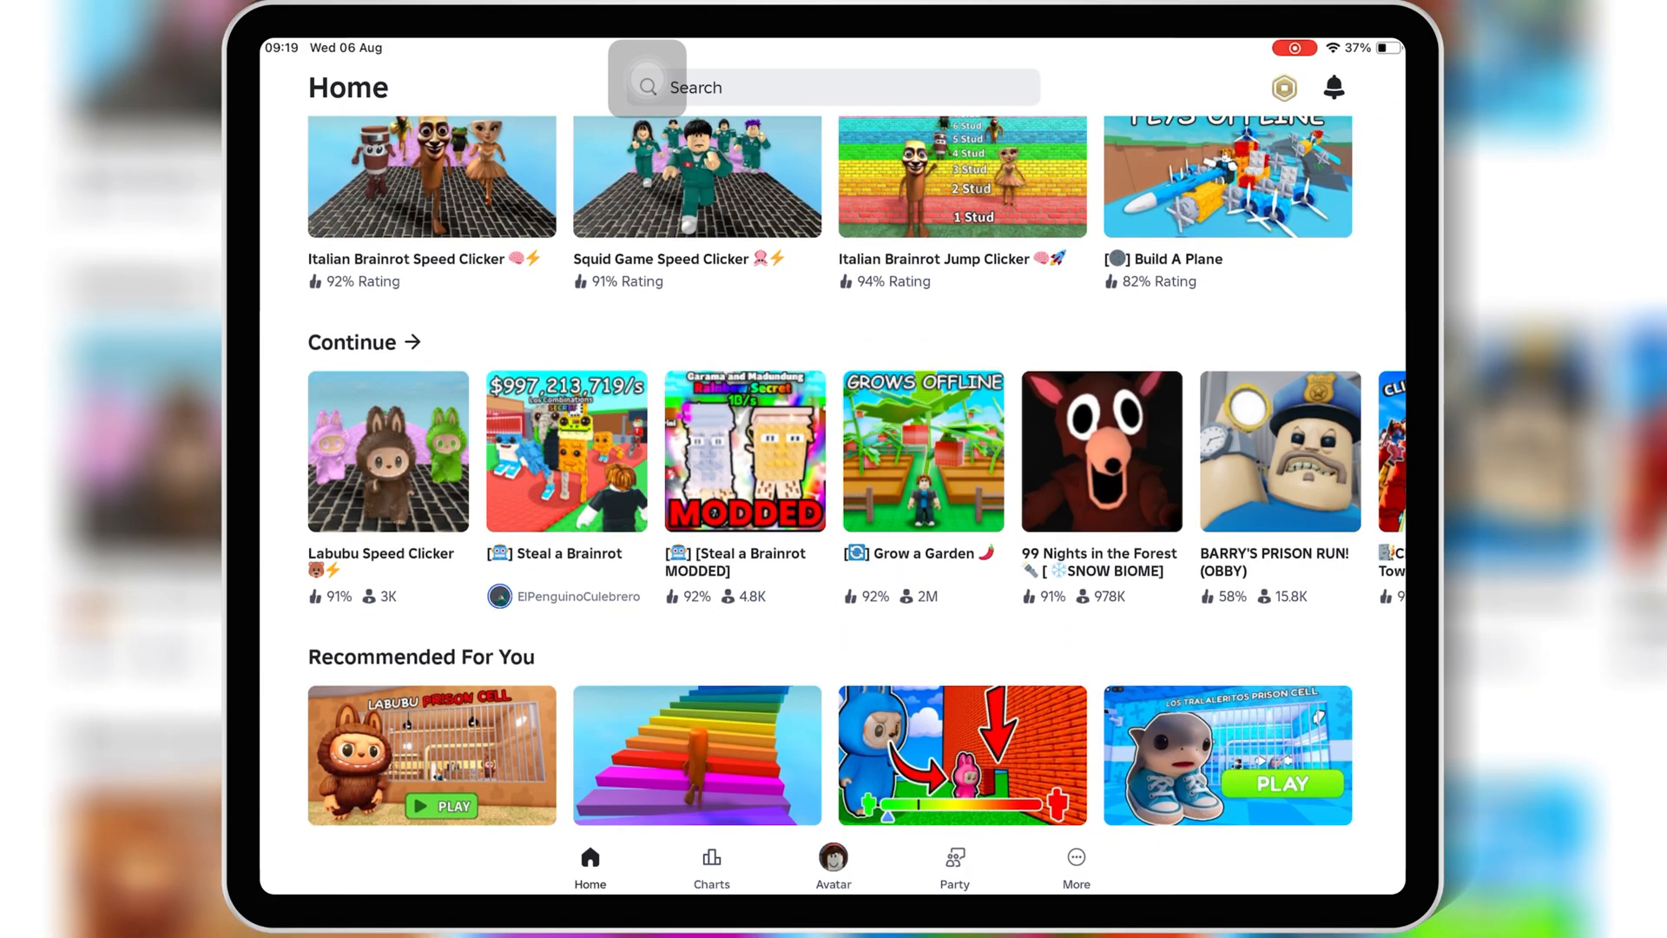
click(566, 451)
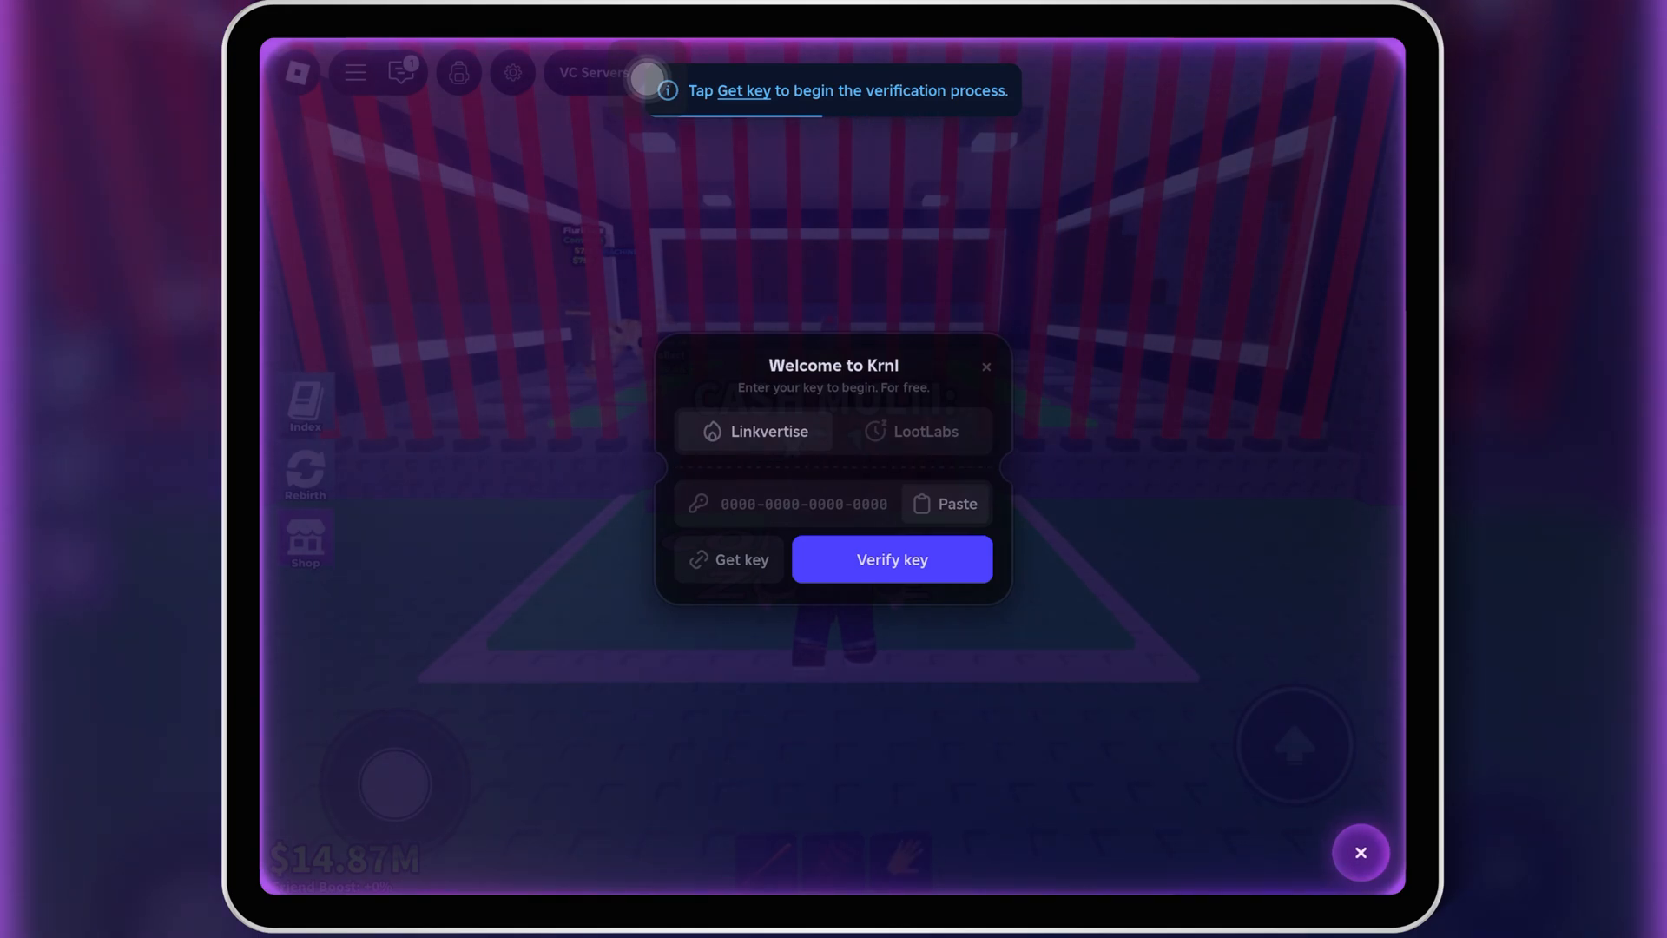
click(911, 431)
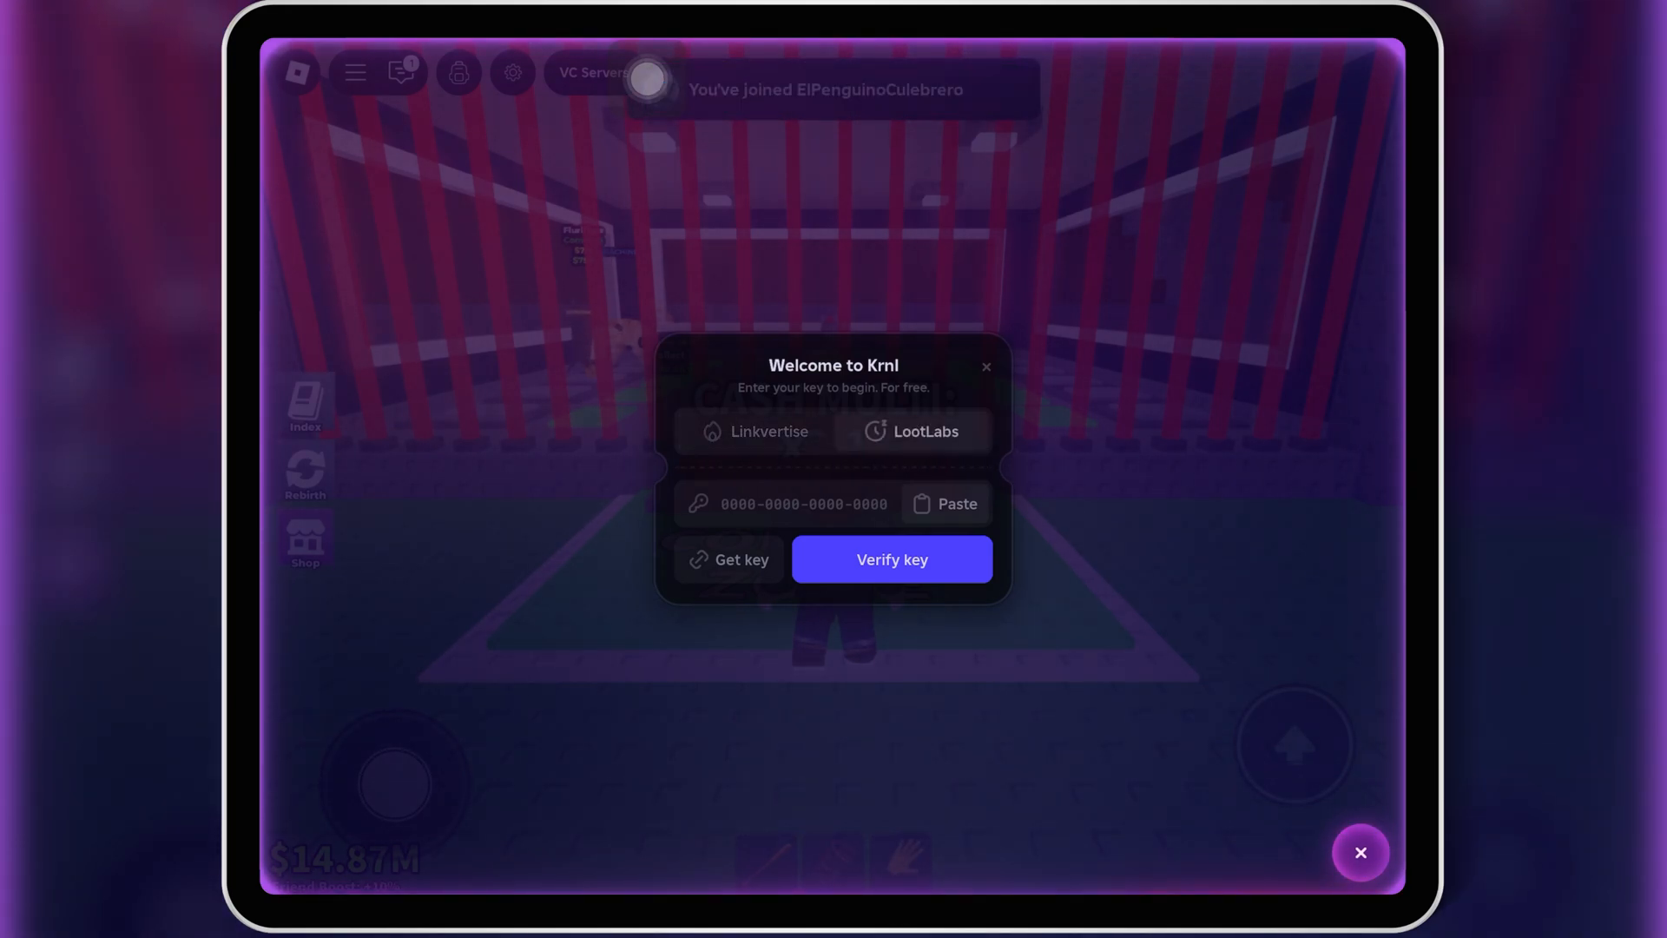
click(741, 559)
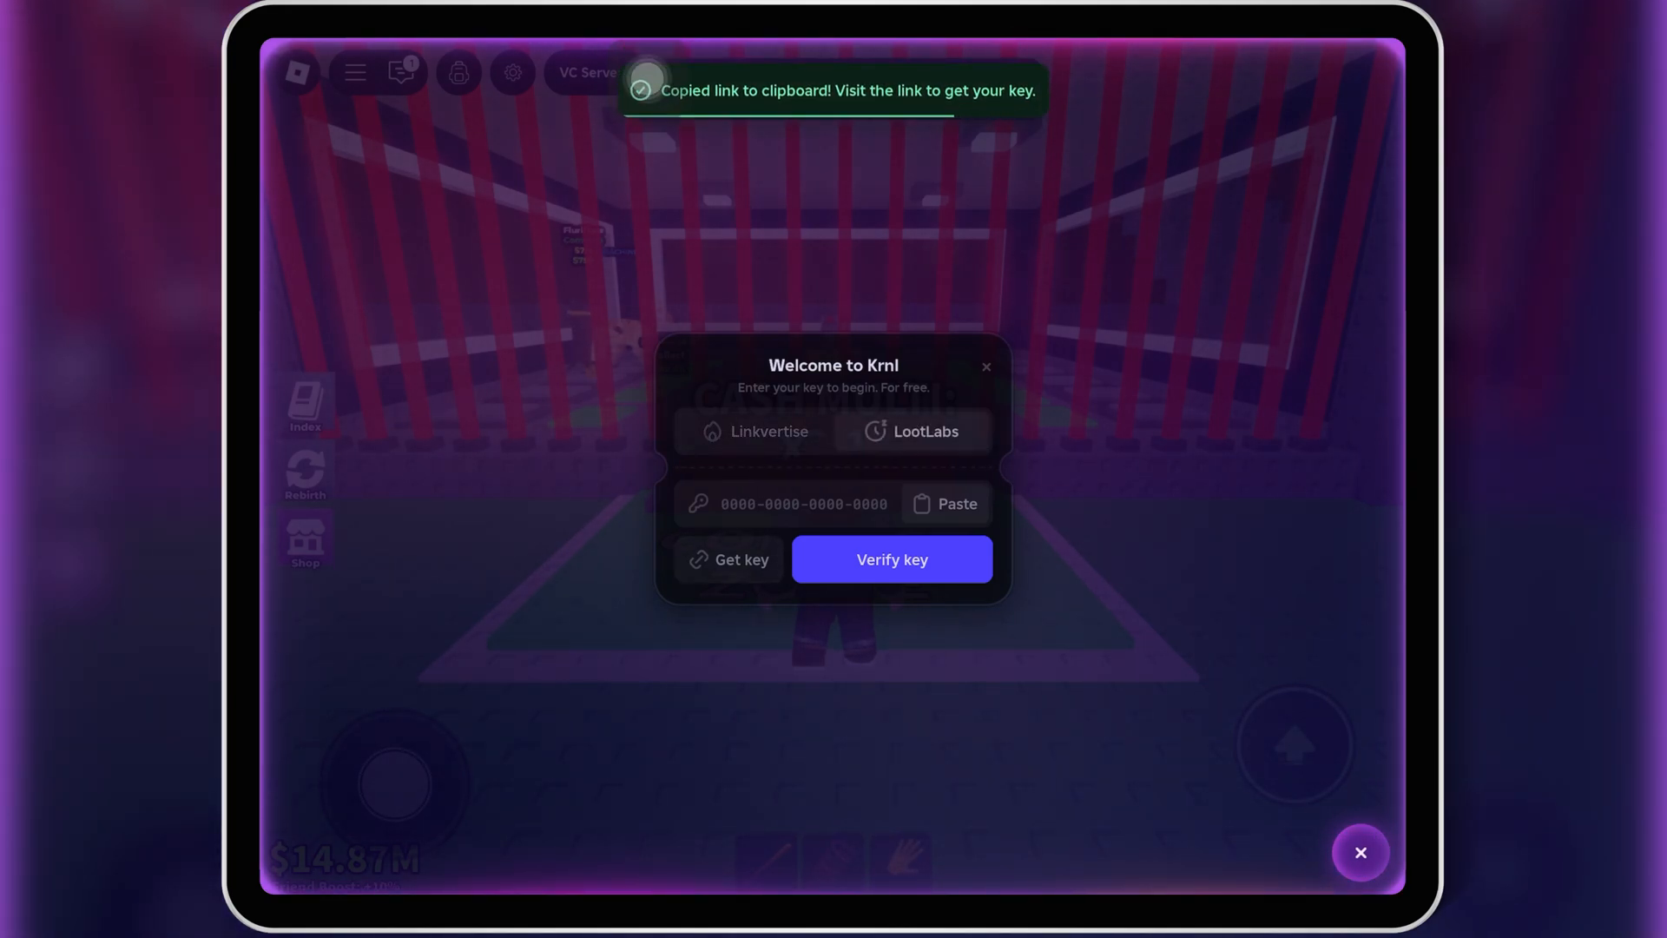